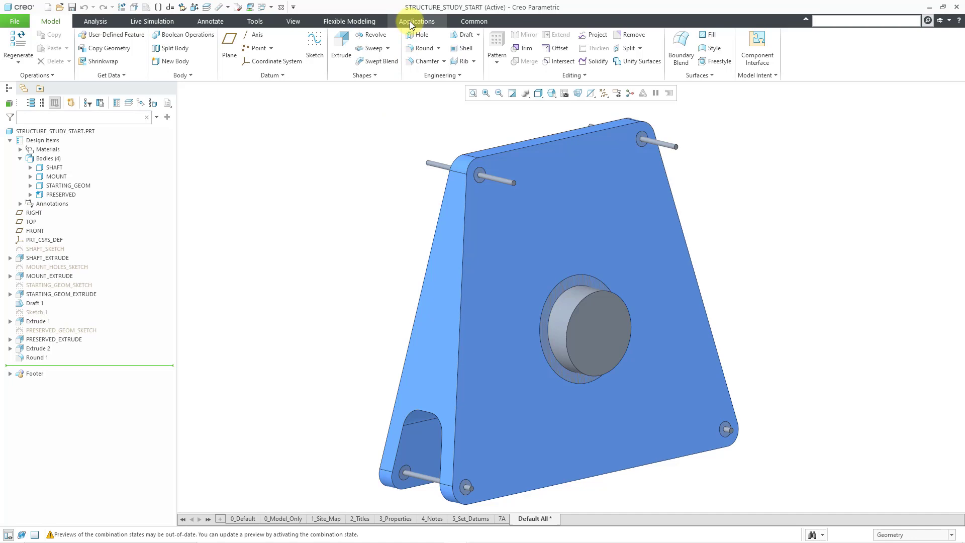
# - Enter the Generative Design environment from Applications and inspect the study's starting geometry
pyautogui.click(417, 21)
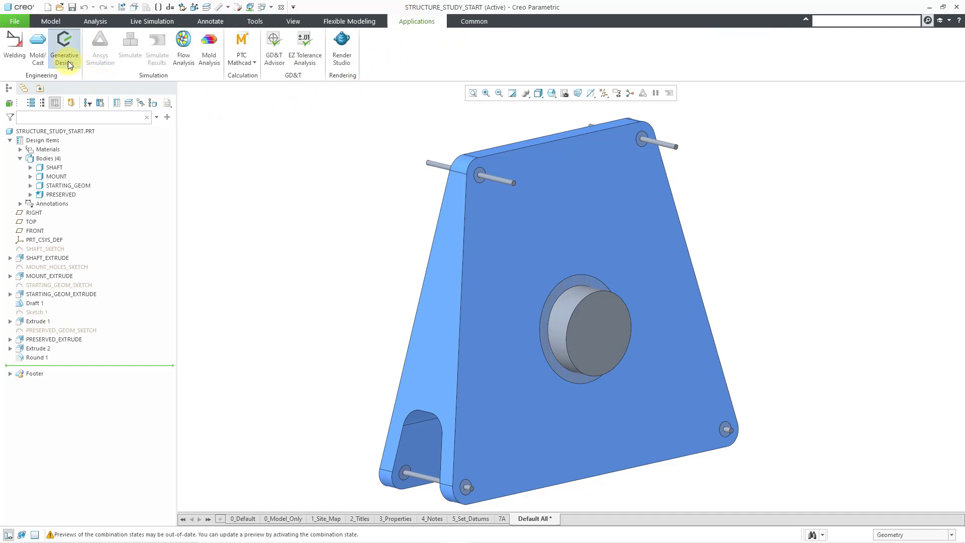
pyautogui.click(64, 48)
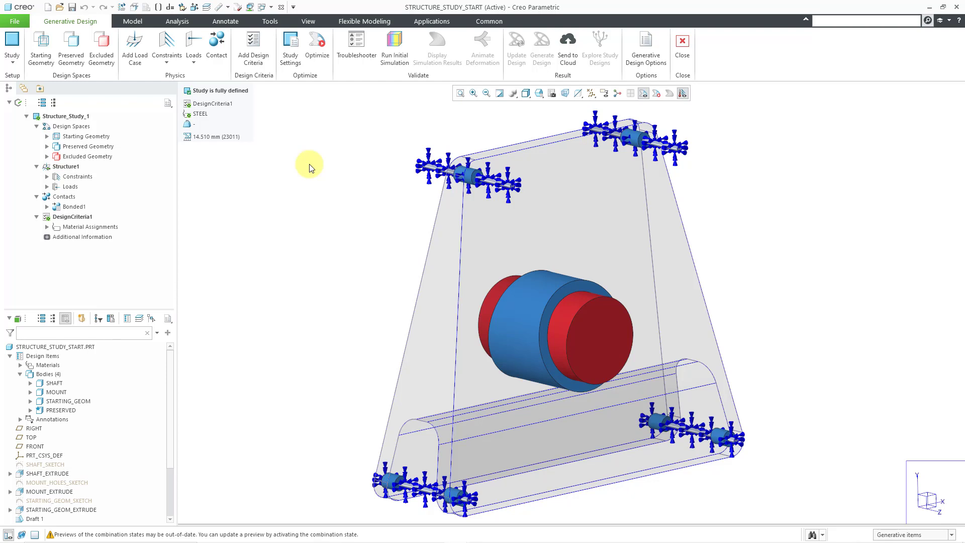
pyautogui.click(88, 136)
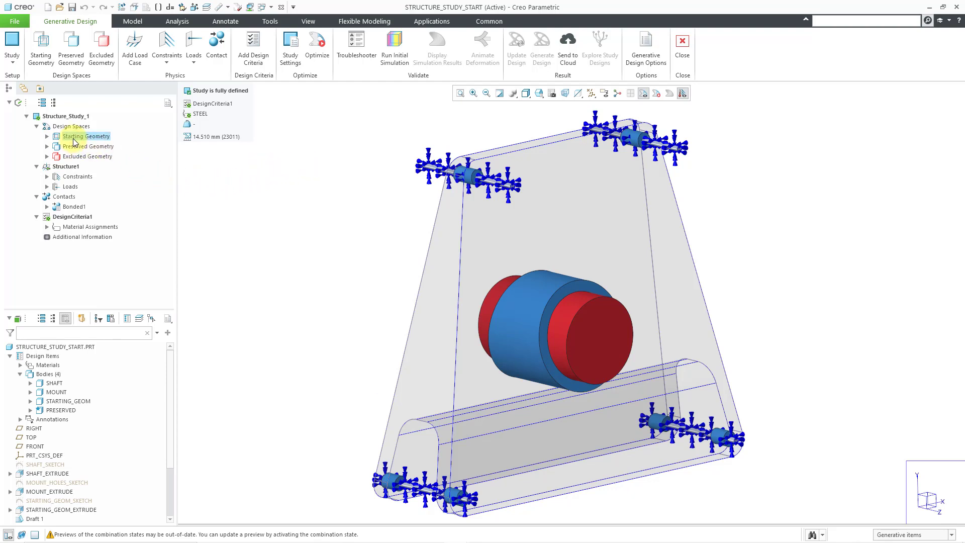
pyautogui.click(48, 146)
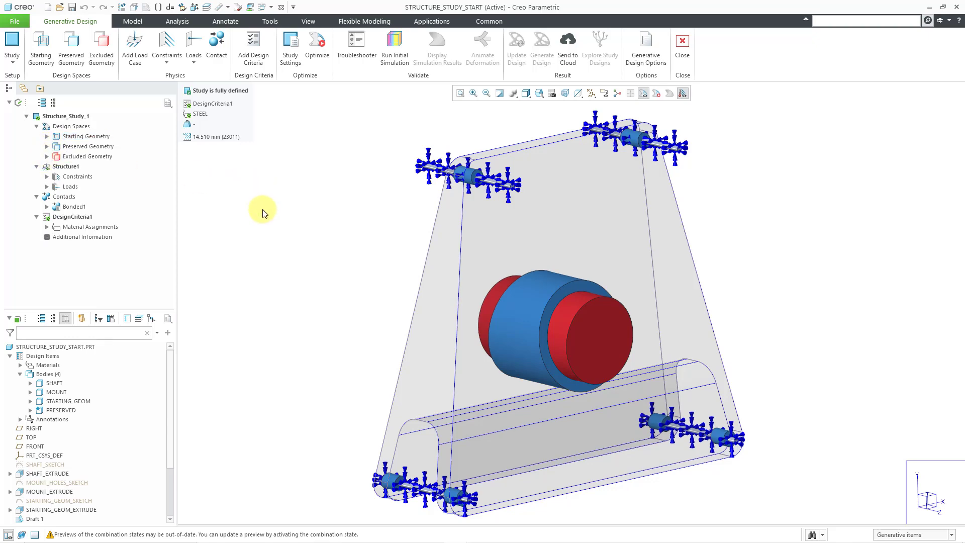
# - Switch the study type to Modal Study, keeping the design space designations
pyautogui.click(12, 48)
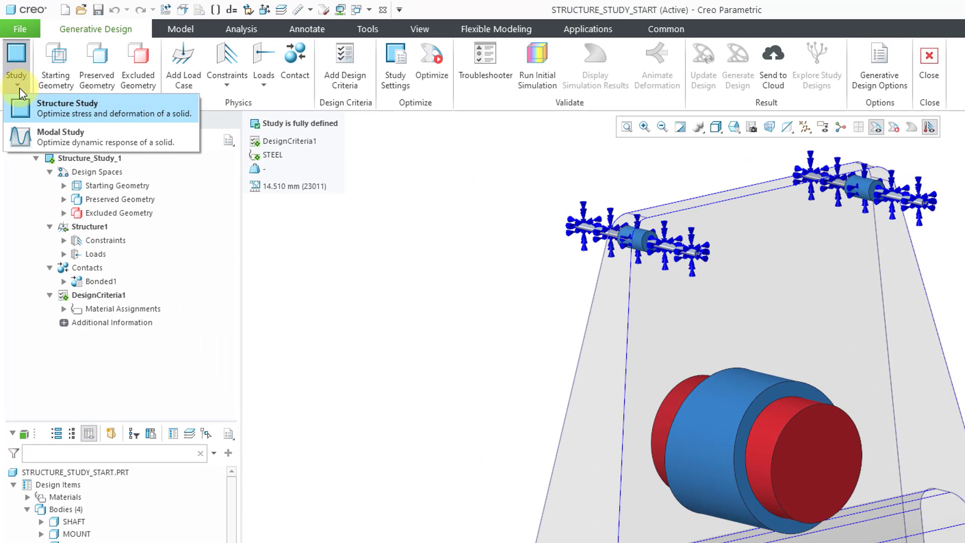
pyautogui.moveTo(50, 137)
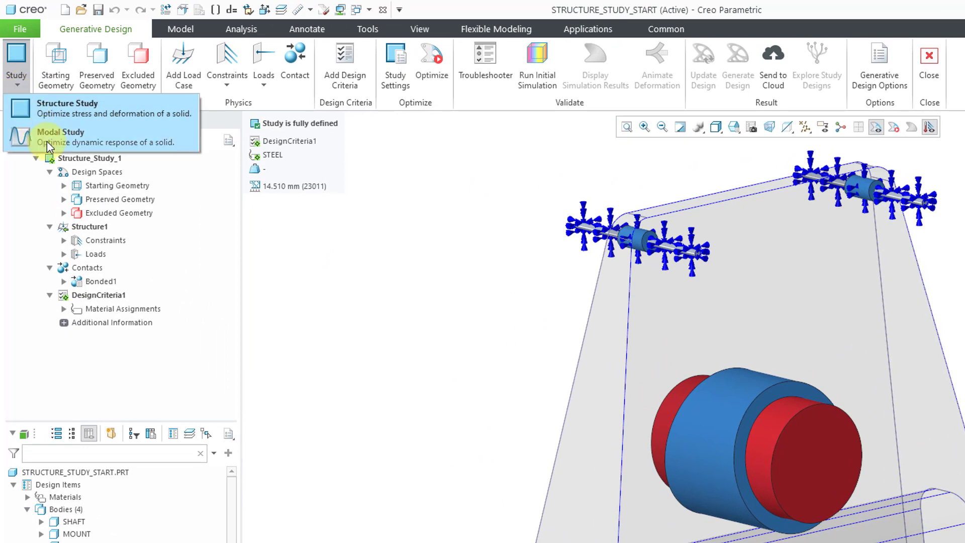
pyautogui.click(59, 132)
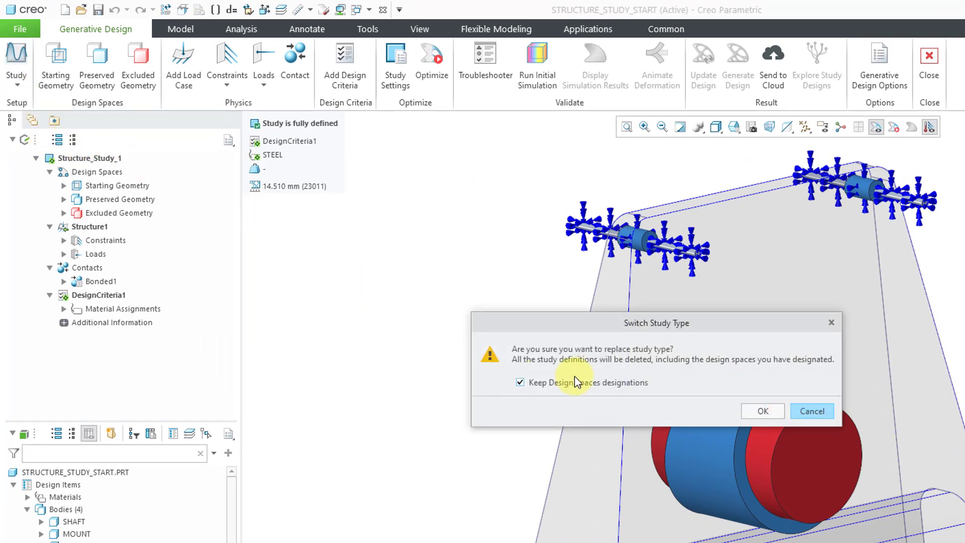
pyautogui.moveTo(572, 377)
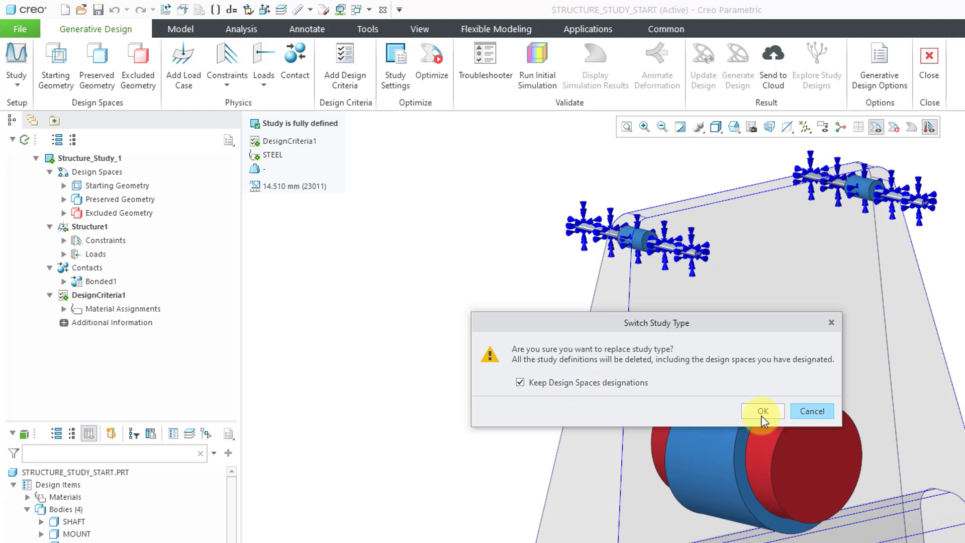
pyautogui.click(763, 410)
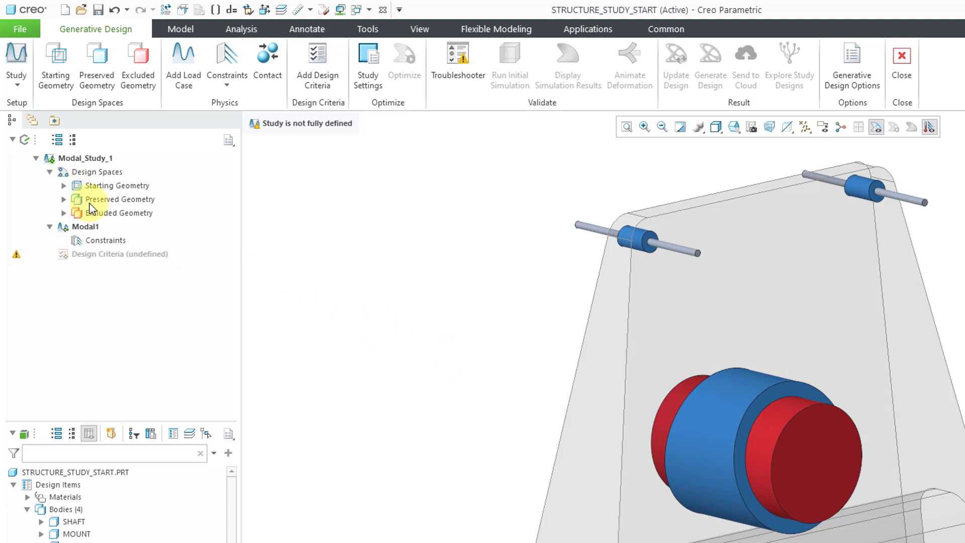
# - Apply a fixed constraint to all eight mounting pin surfaces
pyautogui.click(121, 199)
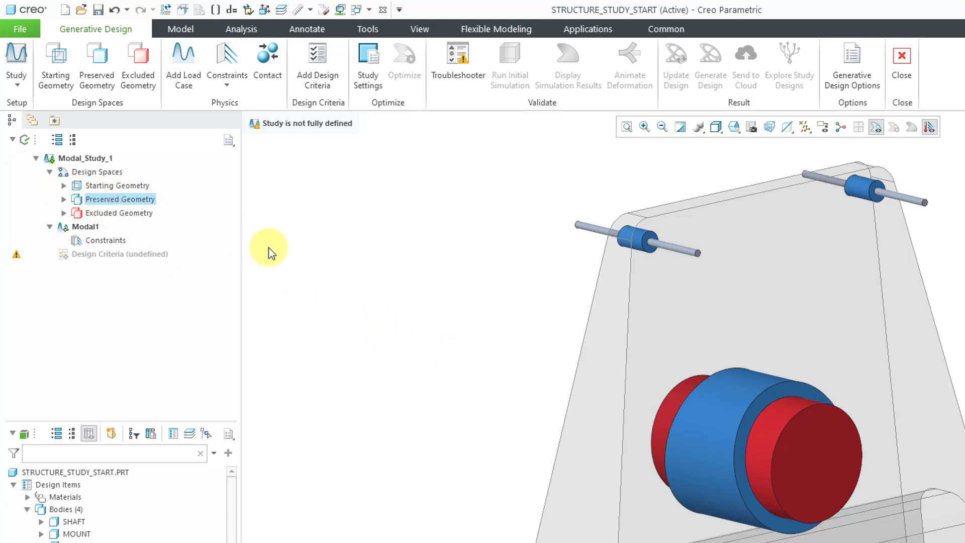
pyautogui.moveTo(294, 249)
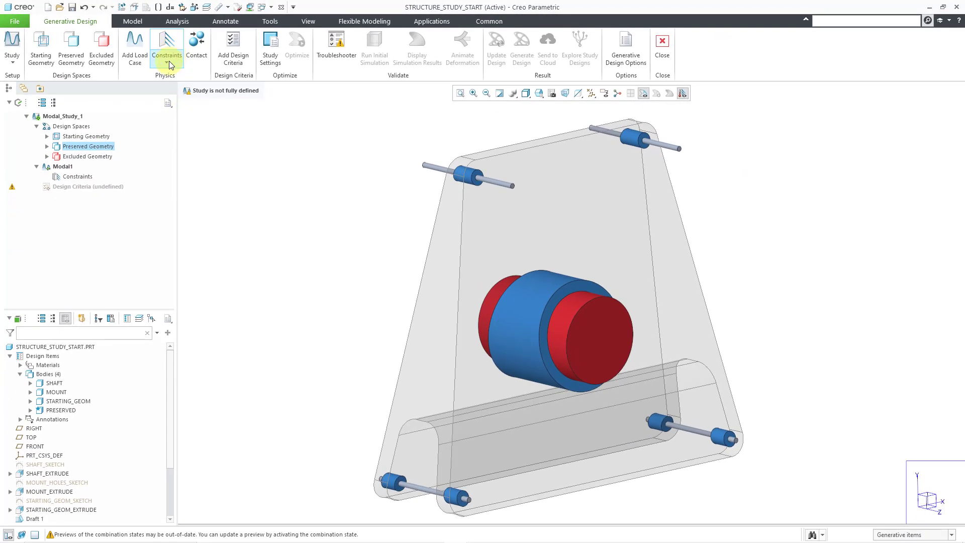
pyautogui.click(166, 43)
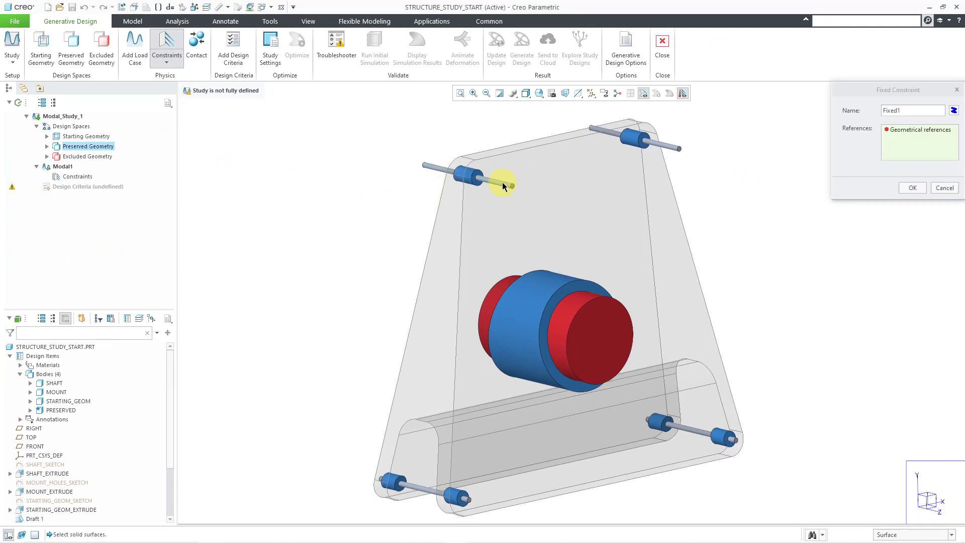
pyautogui.click(492, 182)
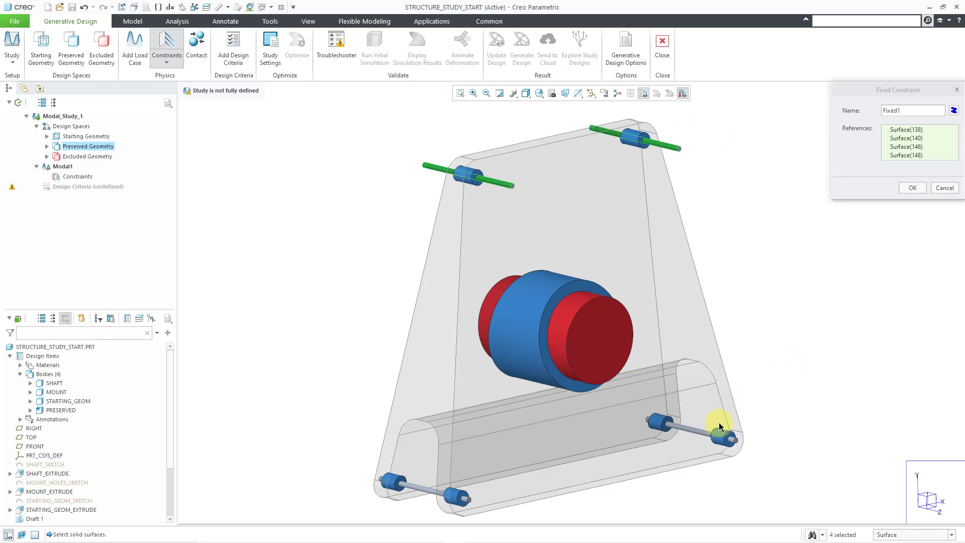
pyautogui.click(718, 426)
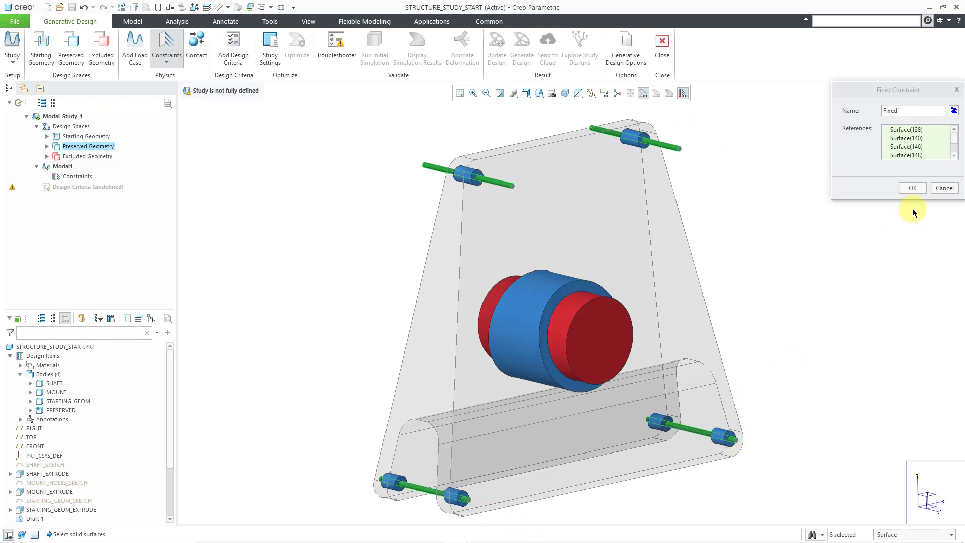
pyautogui.click(912, 188)
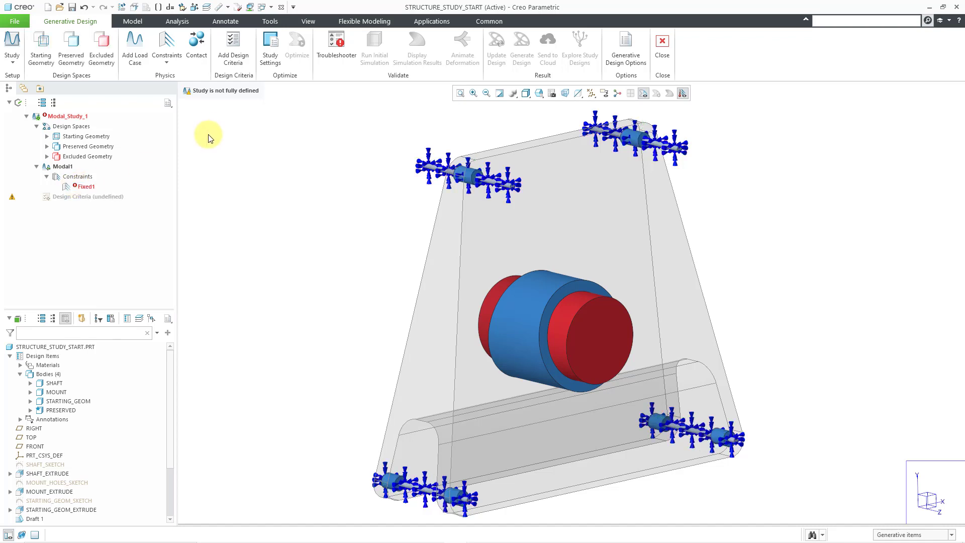
# - Define a bonded contact between the MOUNT body and STARTING_GEOM
pyautogui.click(196, 43)
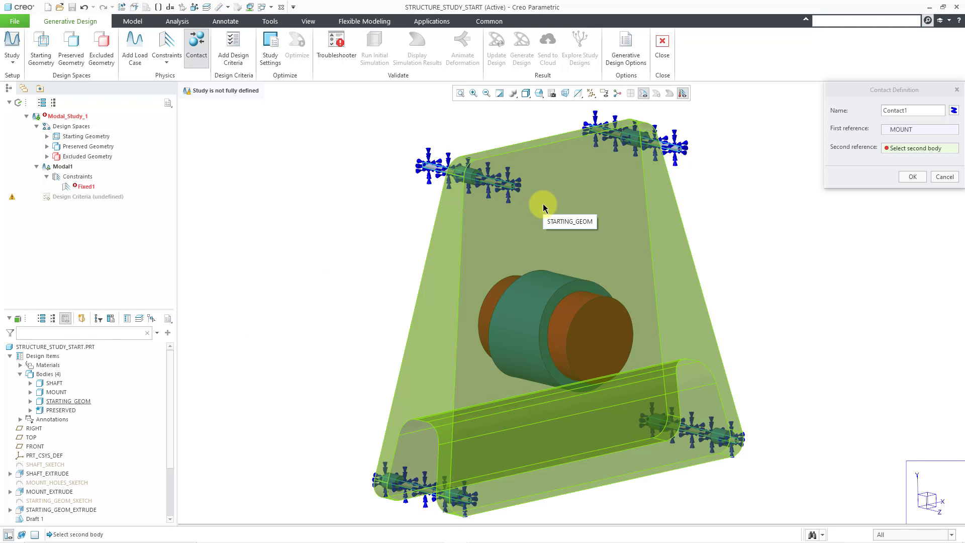
pyautogui.click(544, 204)
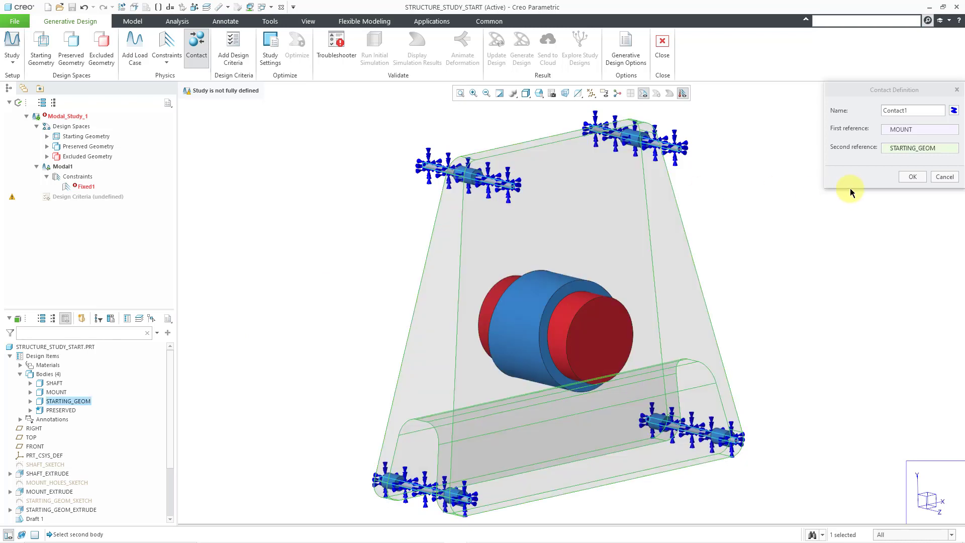
pyautogui.click(912, 177)
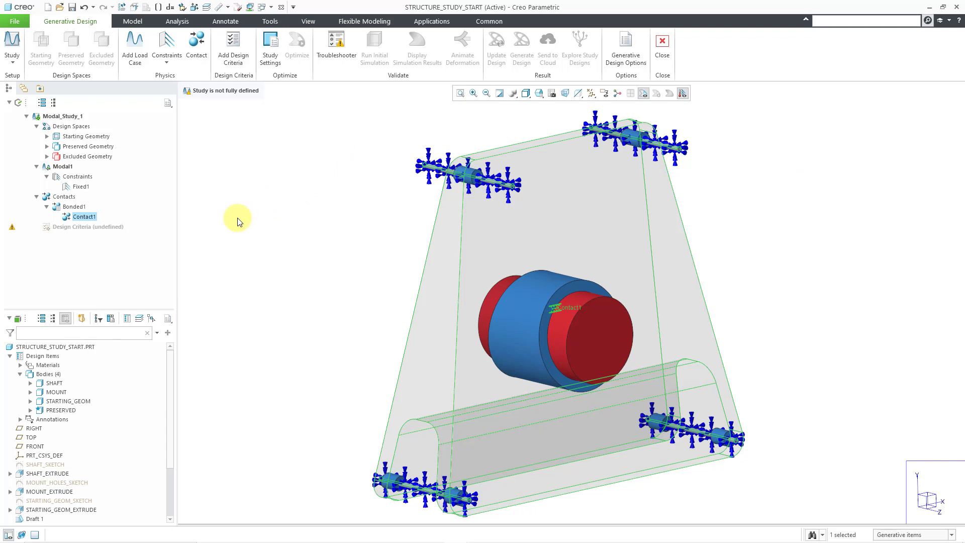
pyautogui.moveTo(202, 229)
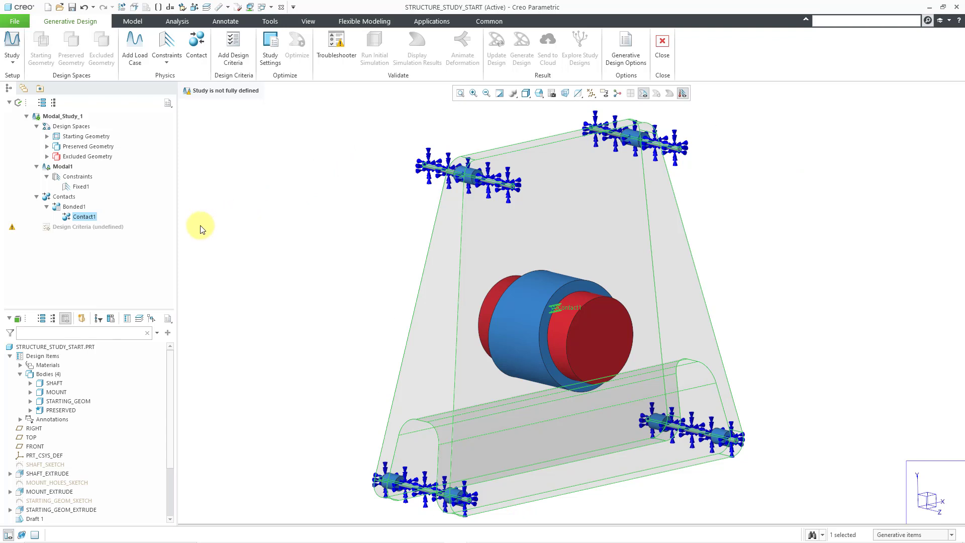
# - Set design criteria to minimize mass with a 432 Hz fundamental frequency, then go to add materials
pyautogui.click(87, 227)
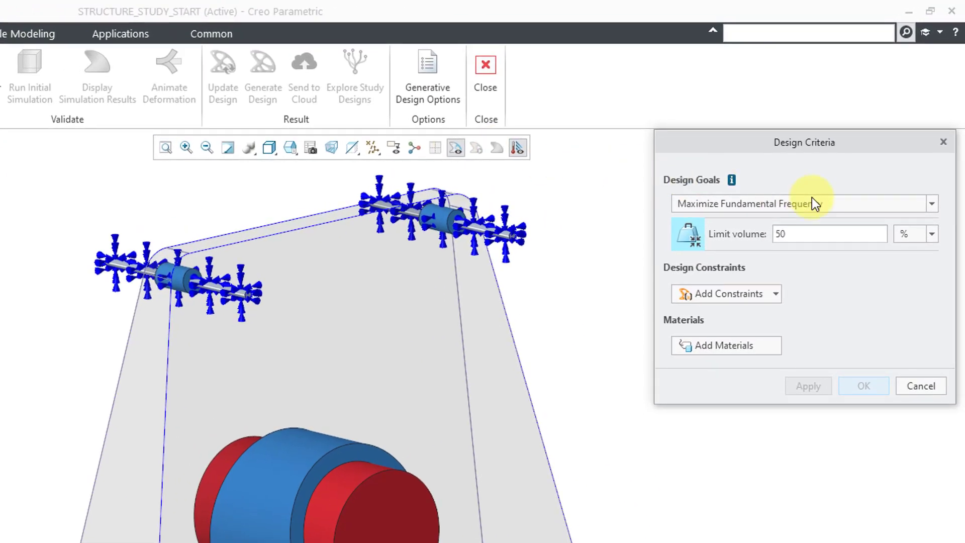
pyautogui.click(929, 203)
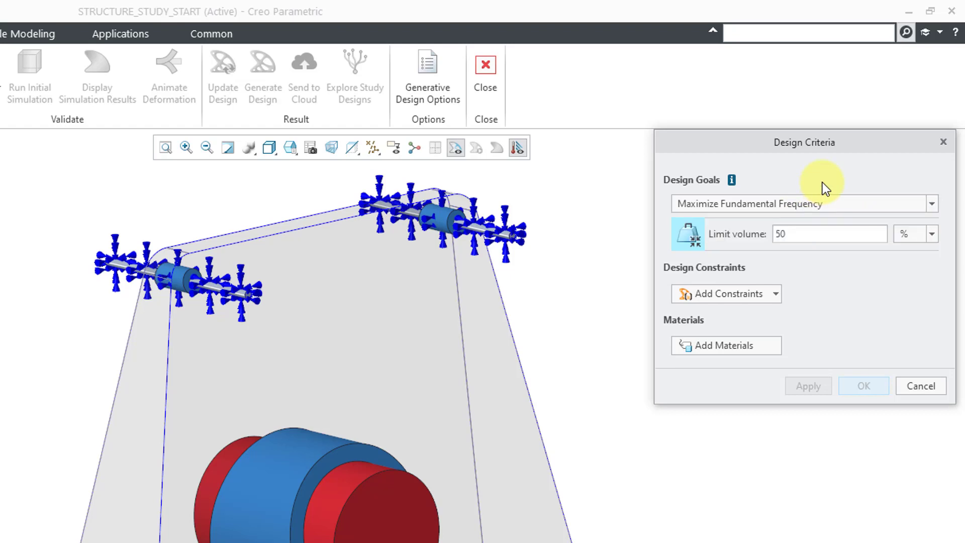
pyautogui.click(830, 233)
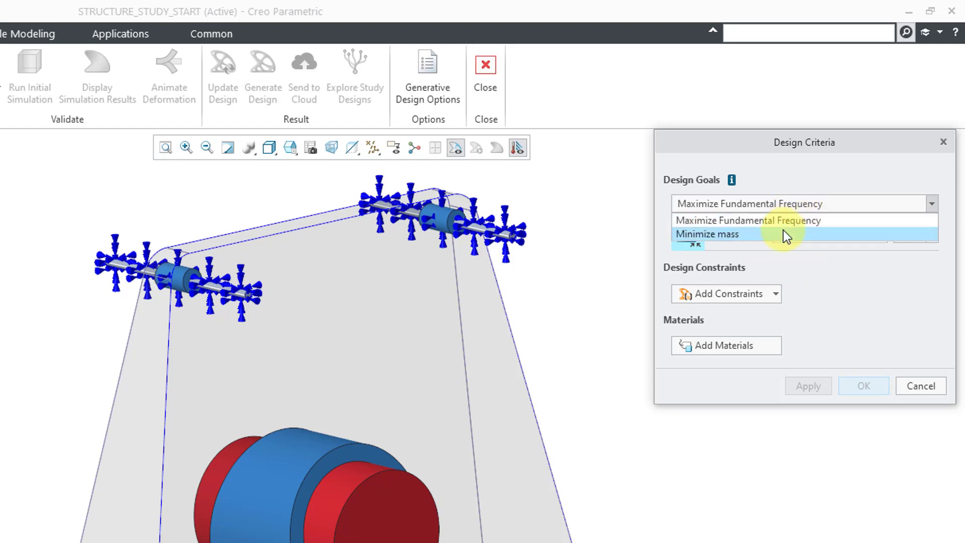
pyautogui.click(708, 234)
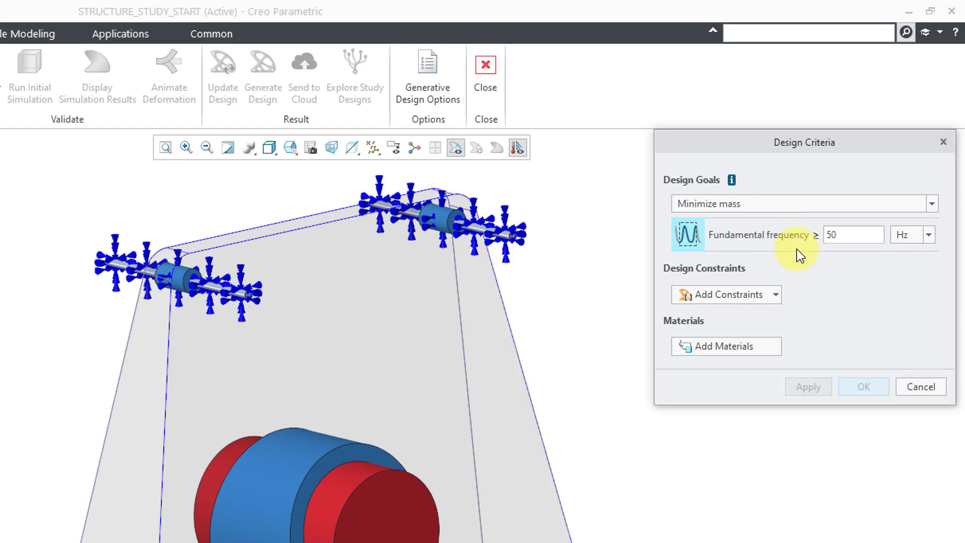
pyautogui.moveTo(828, 261)
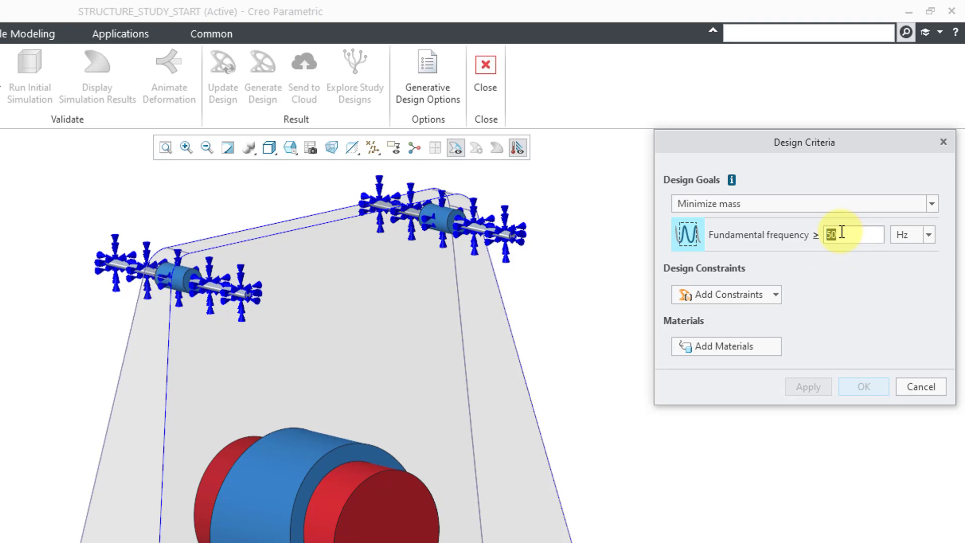
pyautogui.write('432')
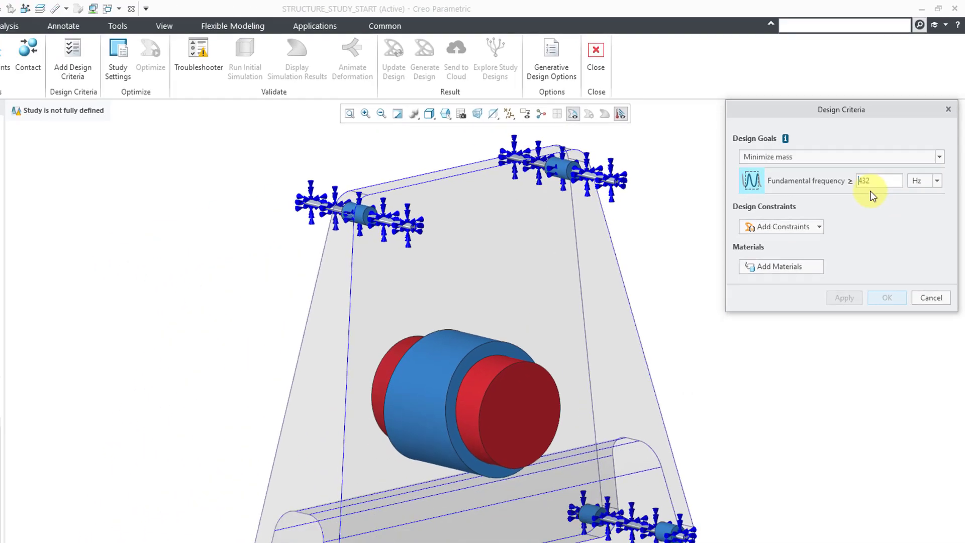
pyautogui.click(780, 266)
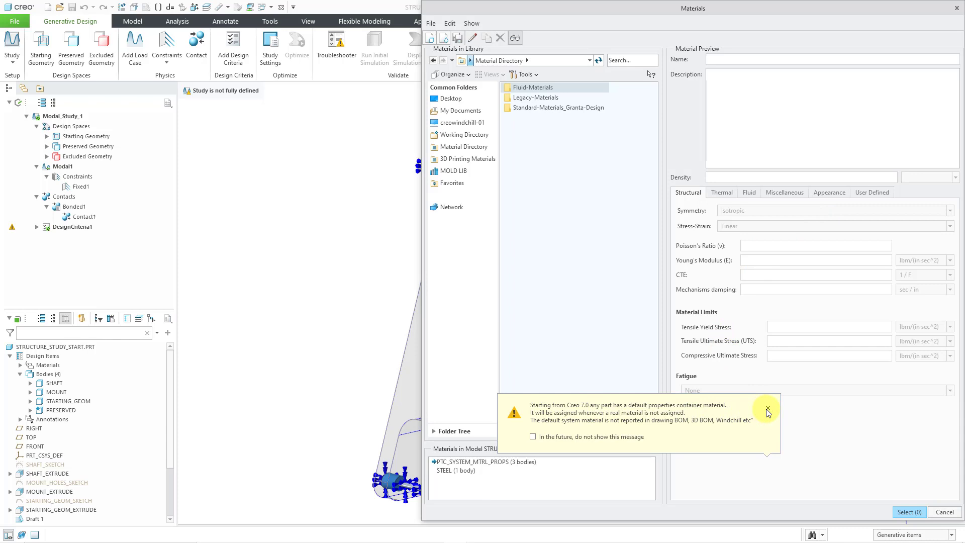
# - Dismiss the default-material notice and select STEEL from the model's materials
pyautogui.click(767, 411)
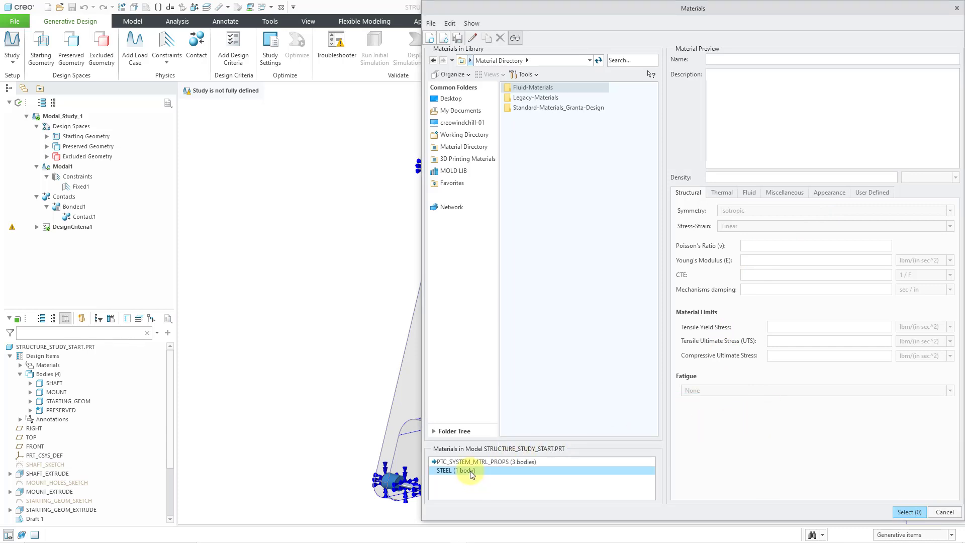
pyautogui.click(455, 470)
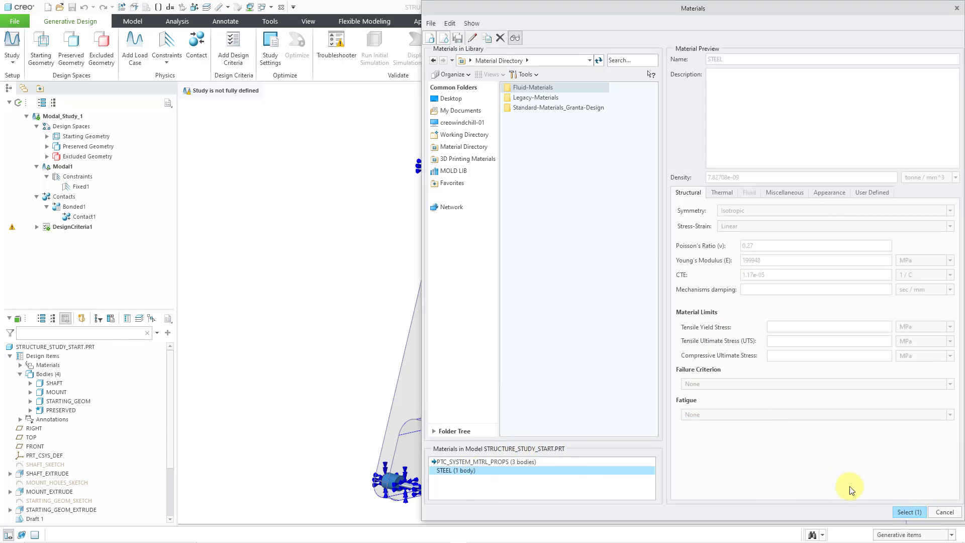
pyautogui.click(909, 511)
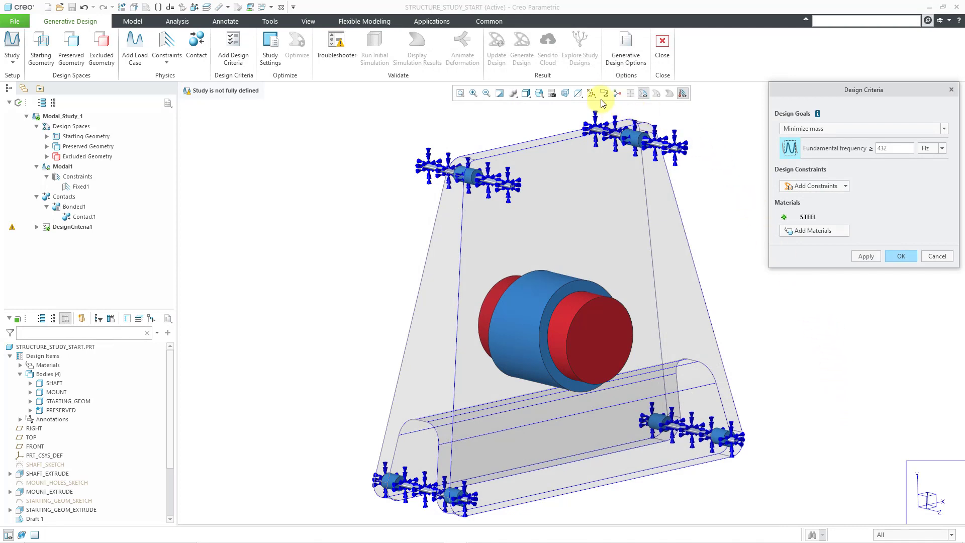
# - Add planar symmetry about two datum planes and a TOP build direction, completing the design criteria
pyautogui.click(604, 93)
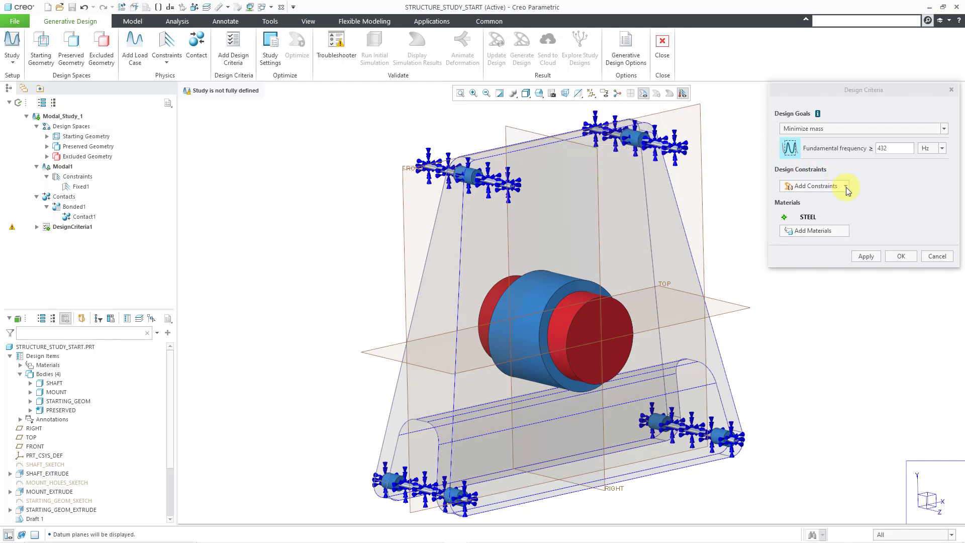
pyautogui.click(818, 186)
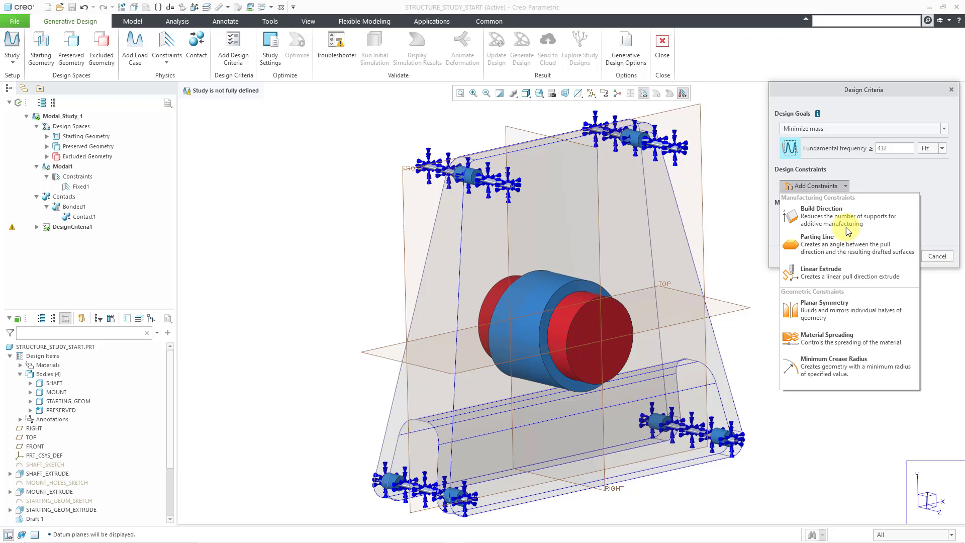
pyautogui.click(825, 303)
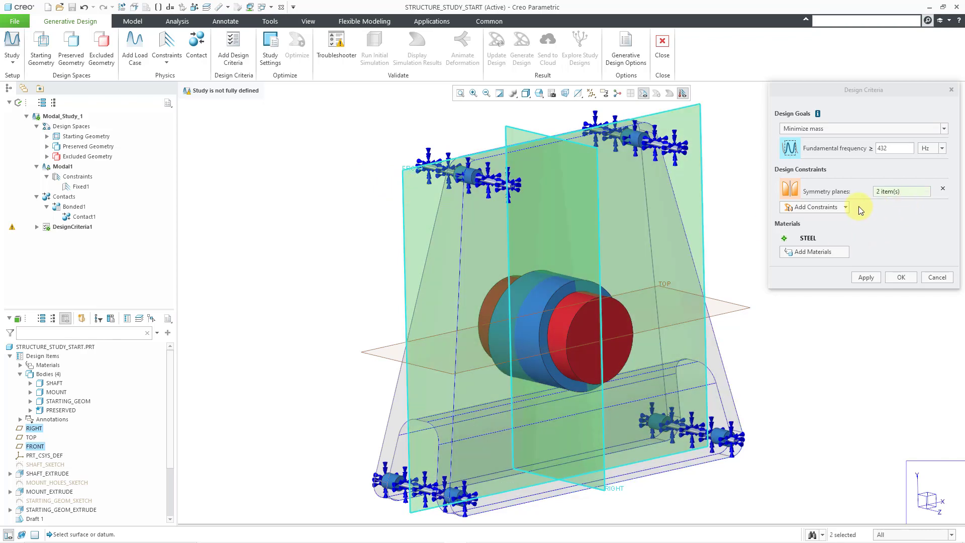
pyautogui.click(814, 208)
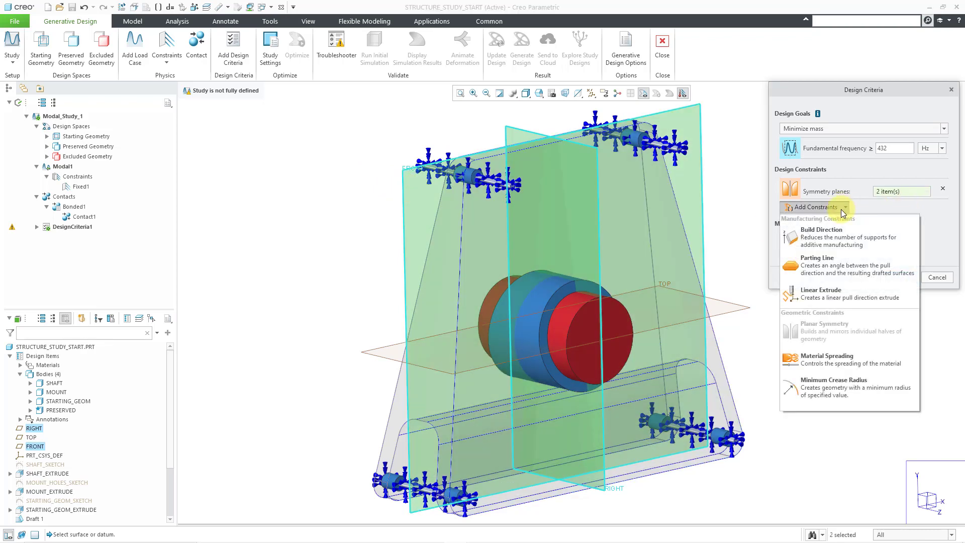
pyautogui.click(822, 237)
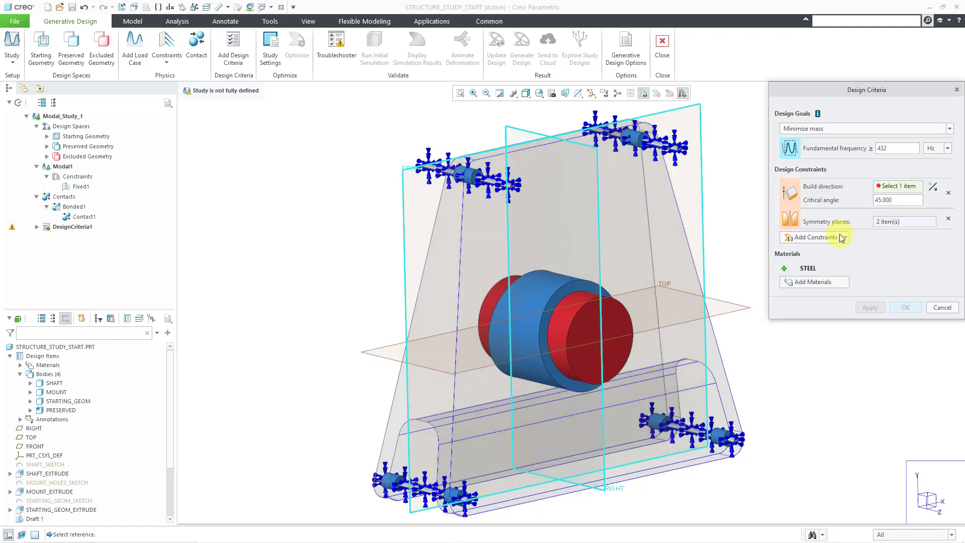
pyautogui.moveTo(915, 254)
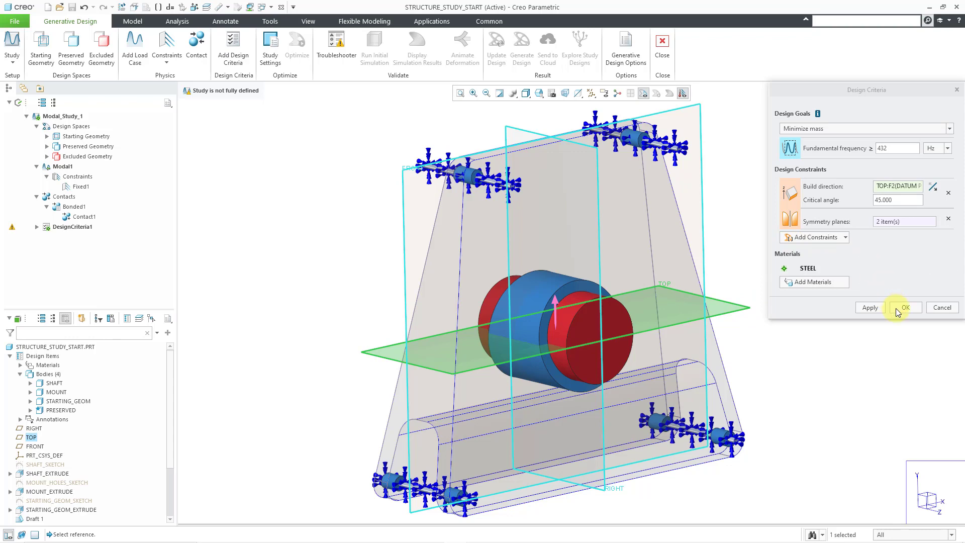
pyautogui.click(905, 308)
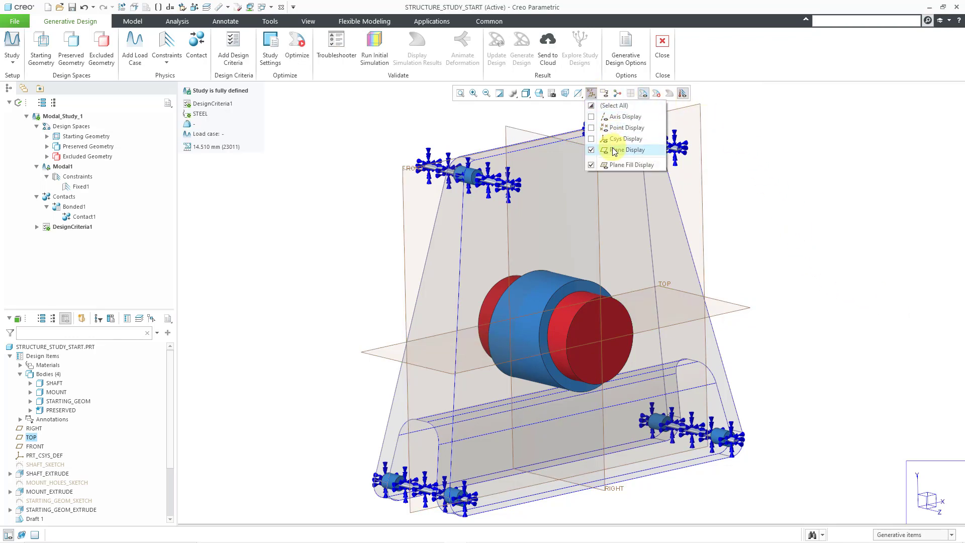
pyautogui.click(591, 150)
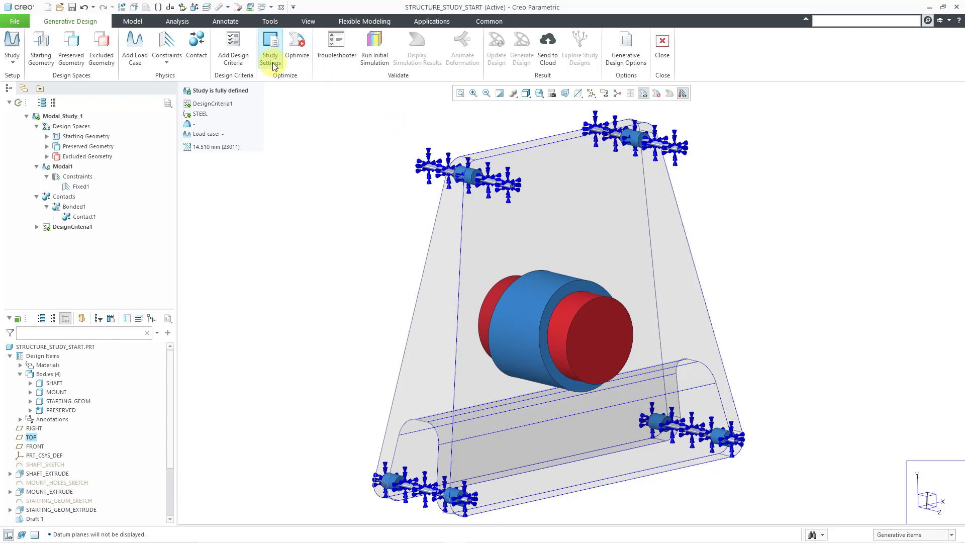
pyautogui.click(270, 46)
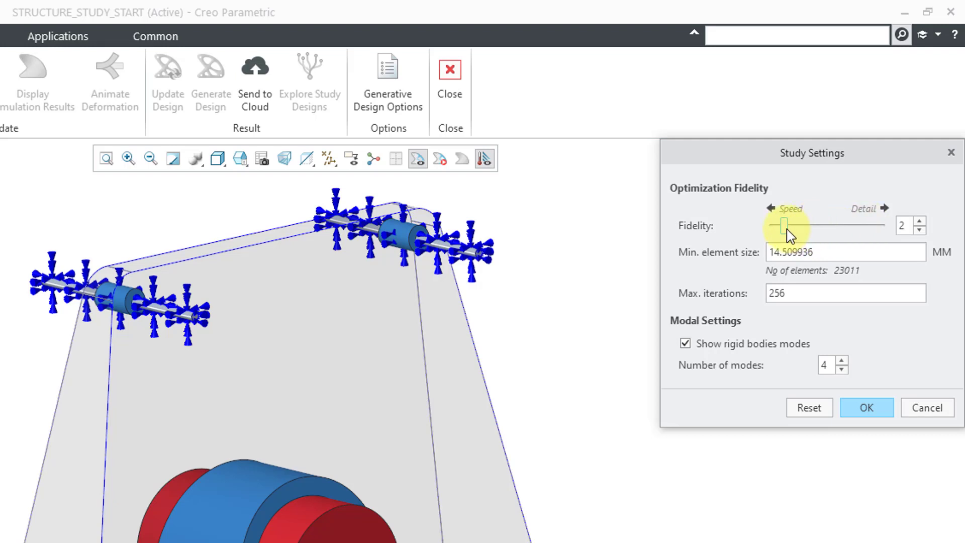
pyautogui.moveTo(782, 224); pyautogui.dragTo(860, 224)
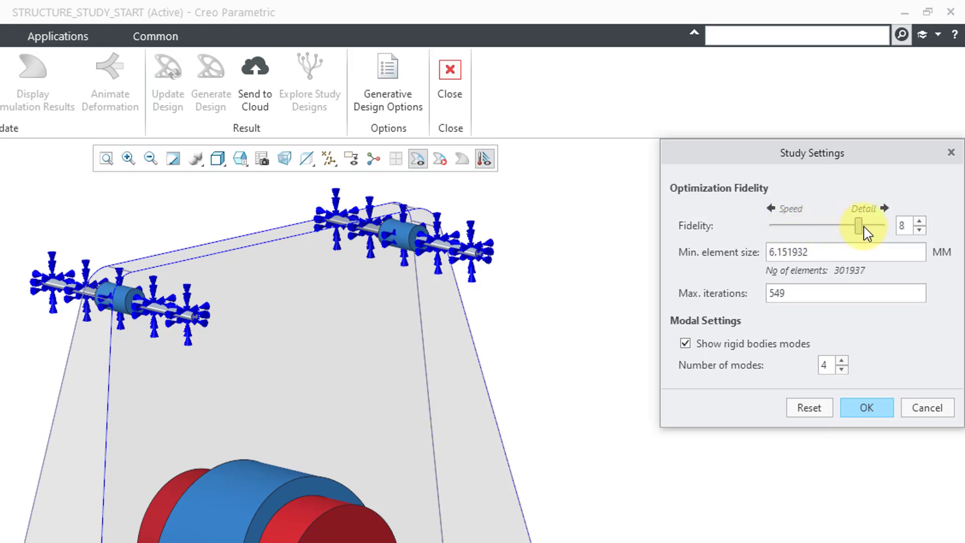
pyautogui.moveTo(859, 225); pyautogui.dragTo(810, 226)
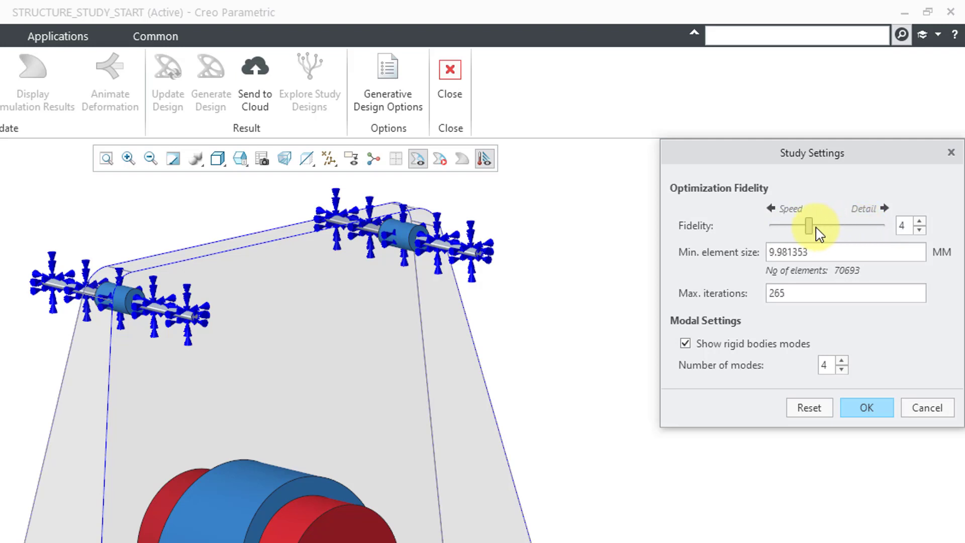
pyautogui.moveTo(808, 225); pyautogui.dragTo(782, 225)
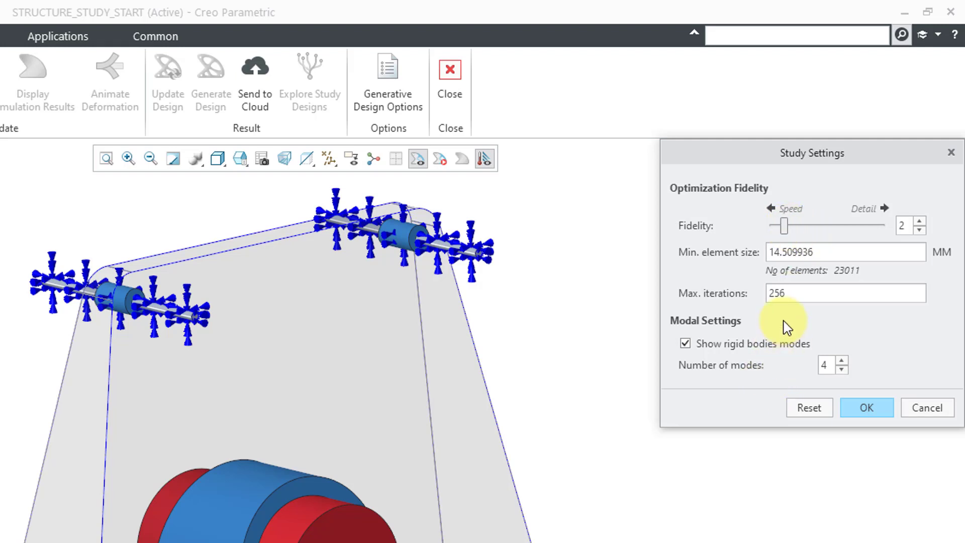
pyautogui.moveTo(790, 332)
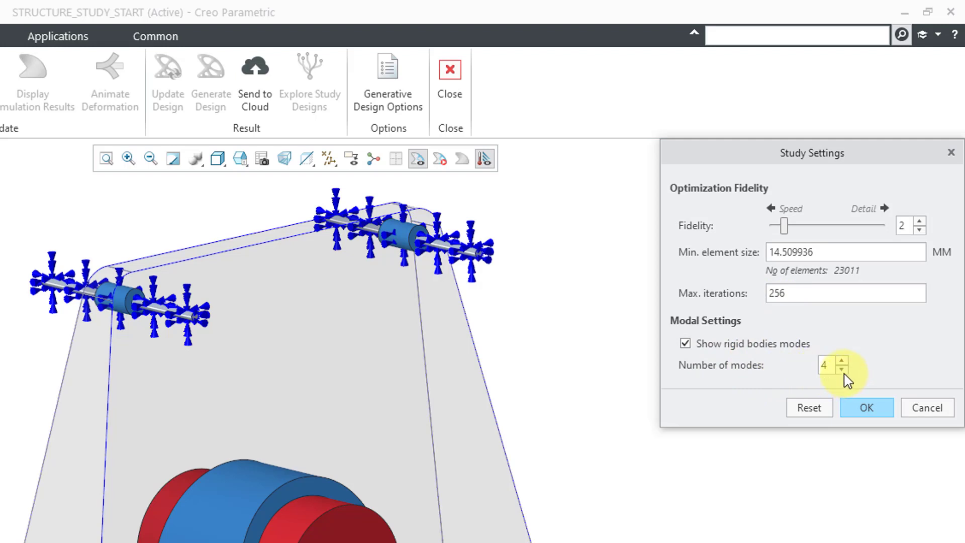
pyautogui.click(841, 370)
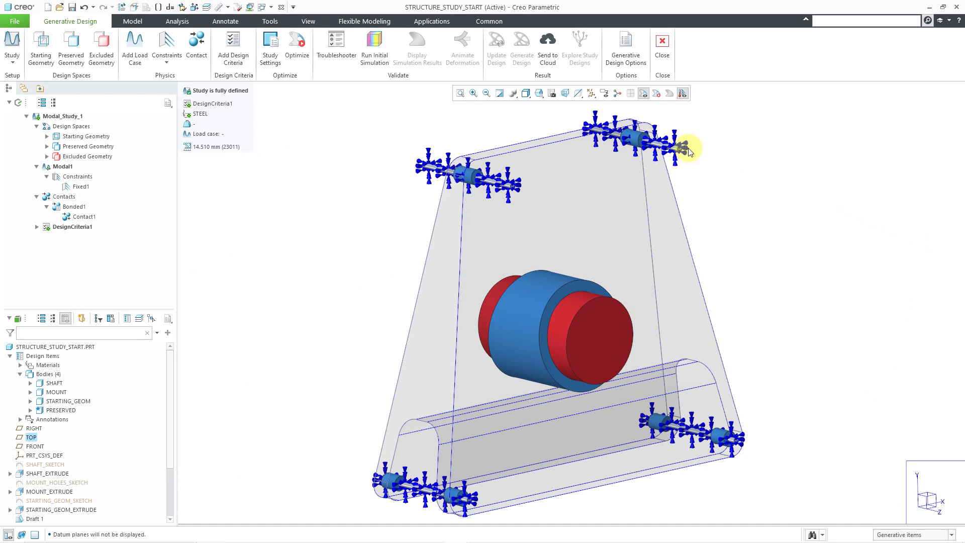
pyautogui.moveTo(351, 252)
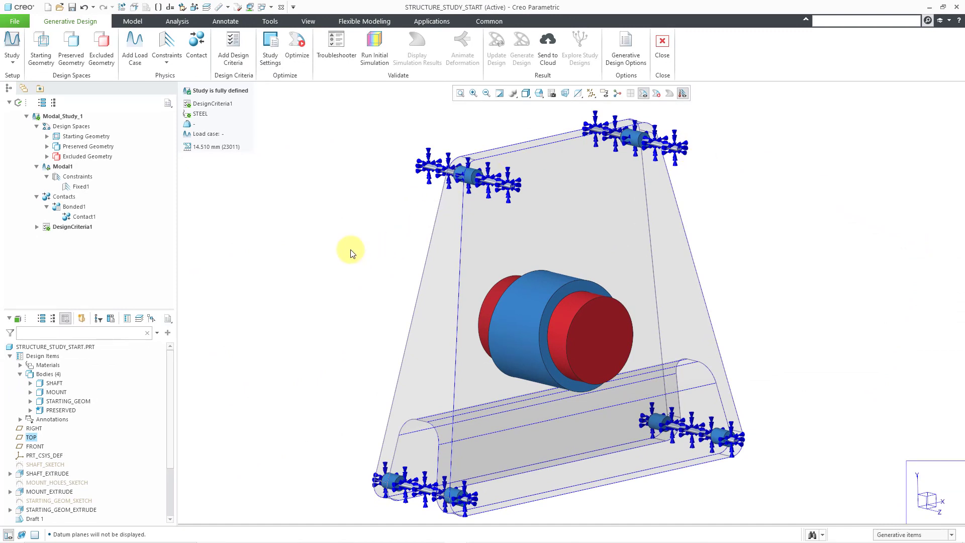
pyautogui.moveTo(324, 144)
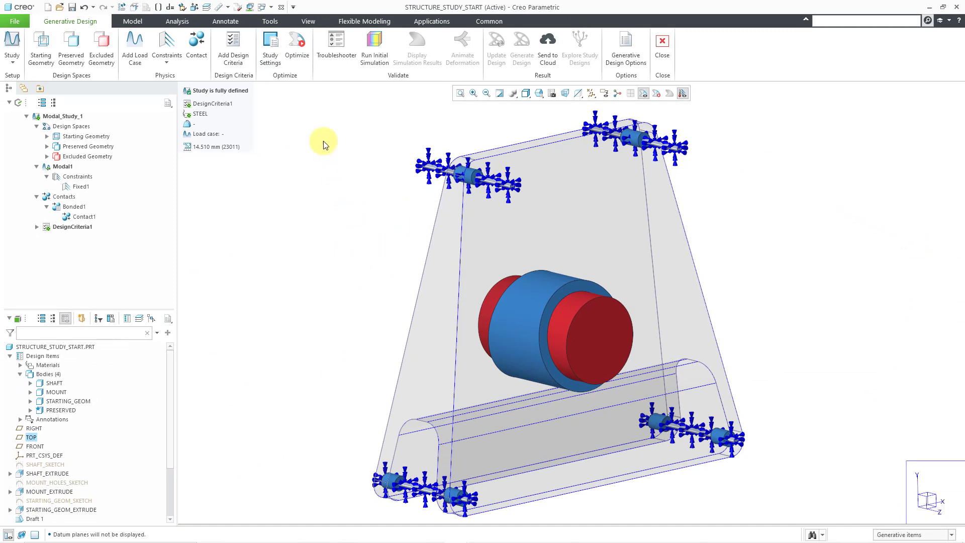
# - Run the generative design optimization of the modal study
pyautogui.click(297, 43)
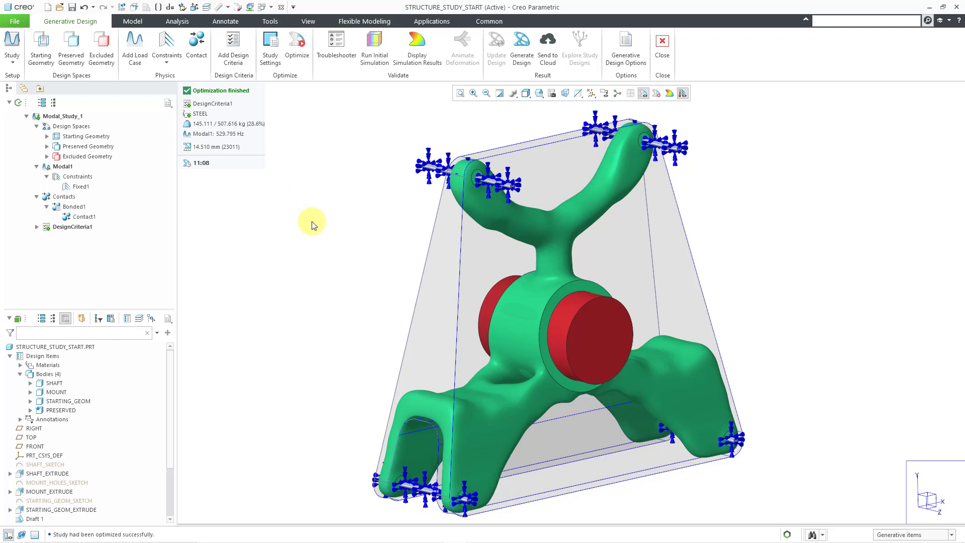
pyautogui.moveTo(314, 228)
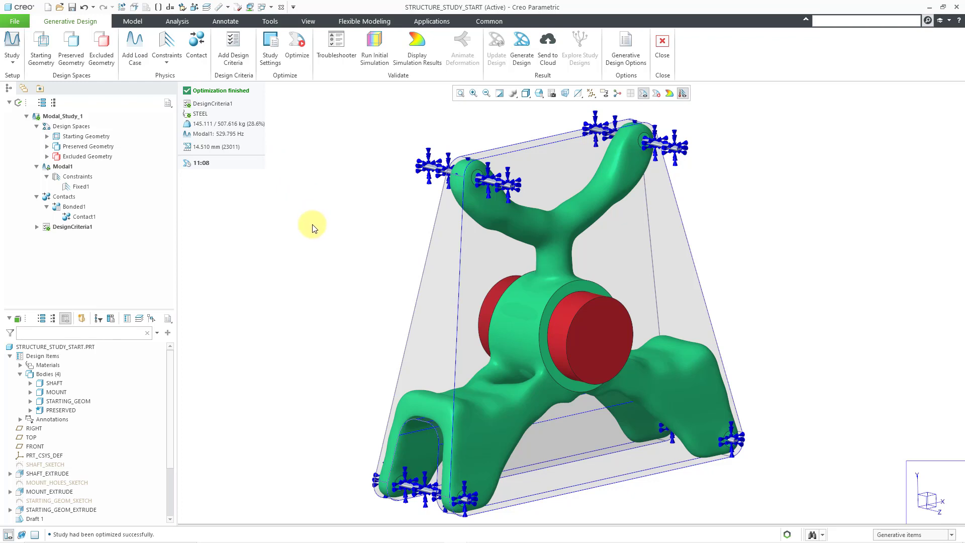